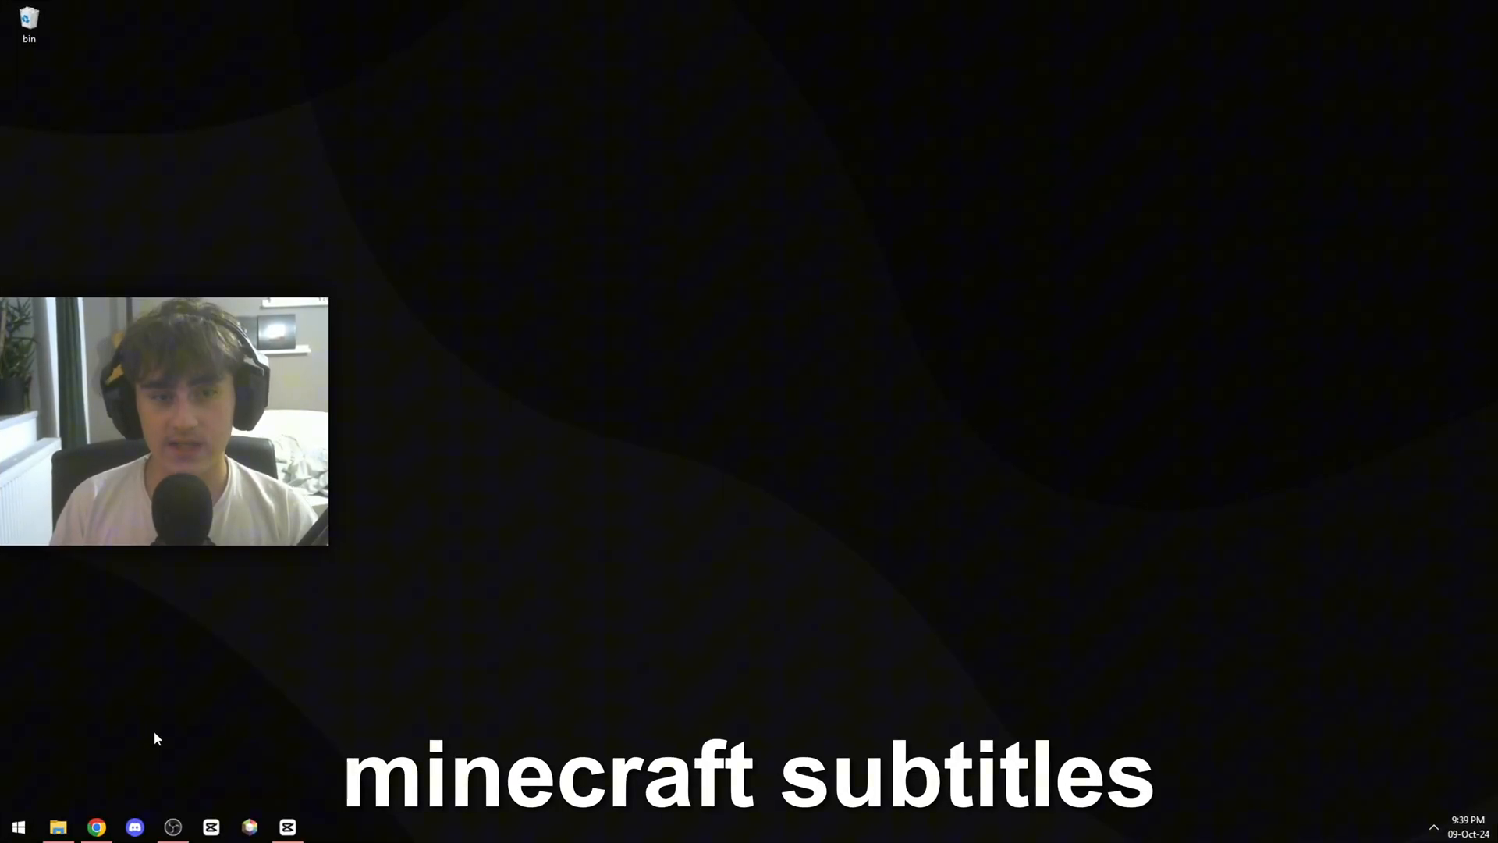
# Launch CapCut from the taskbar to start the 'subtitle test' project with test.mp4.
pyautogui.click(97, 826)
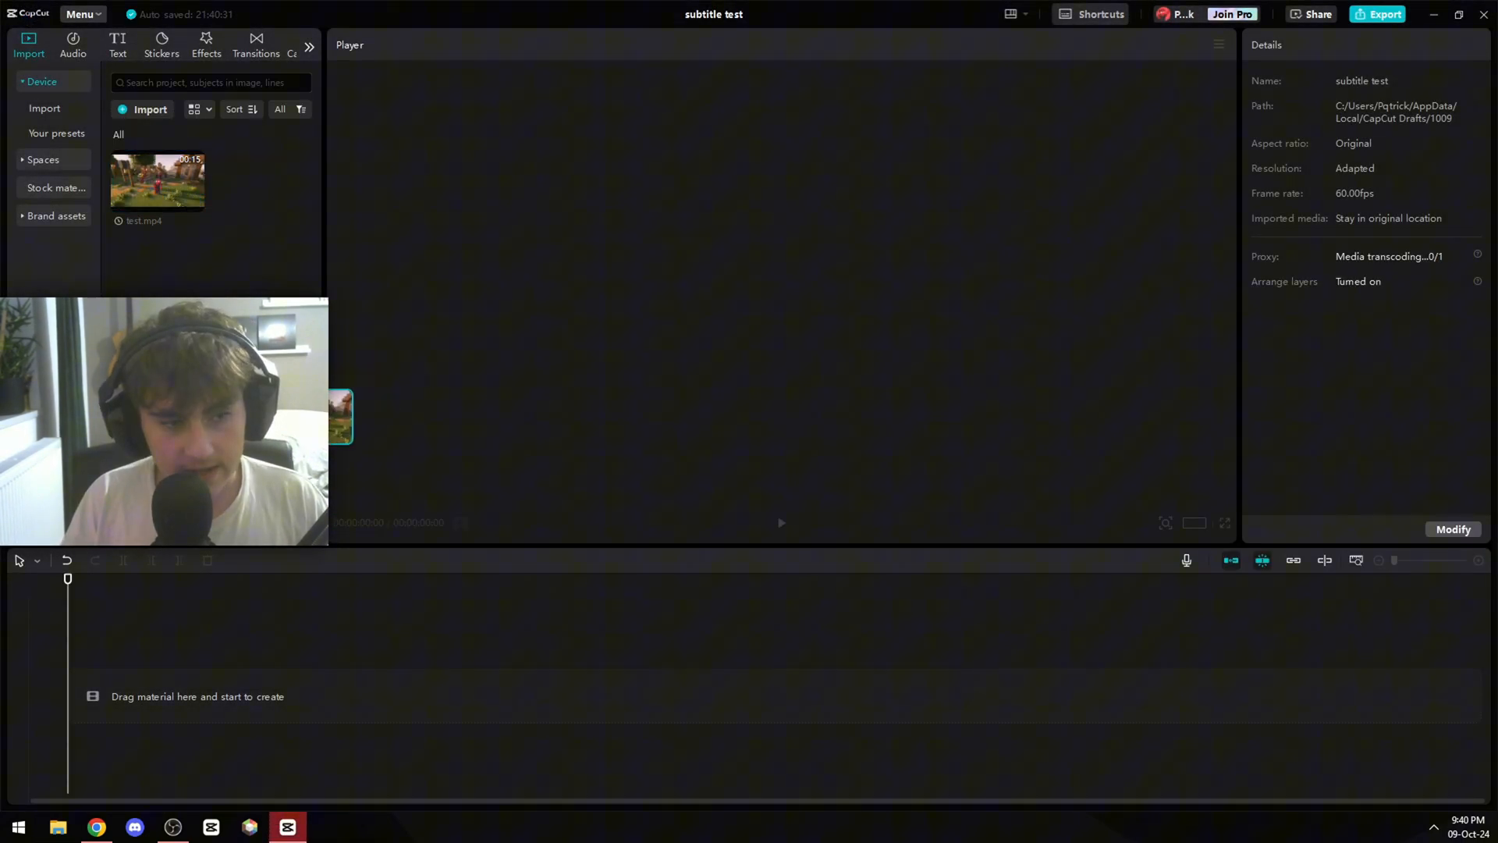
# Place test.mp4 on the timeline and zoom the timeline so the 15-second clip fills it.
pyautogui.moveTo(157, 182); pyautogui.dragTo(363, 695)
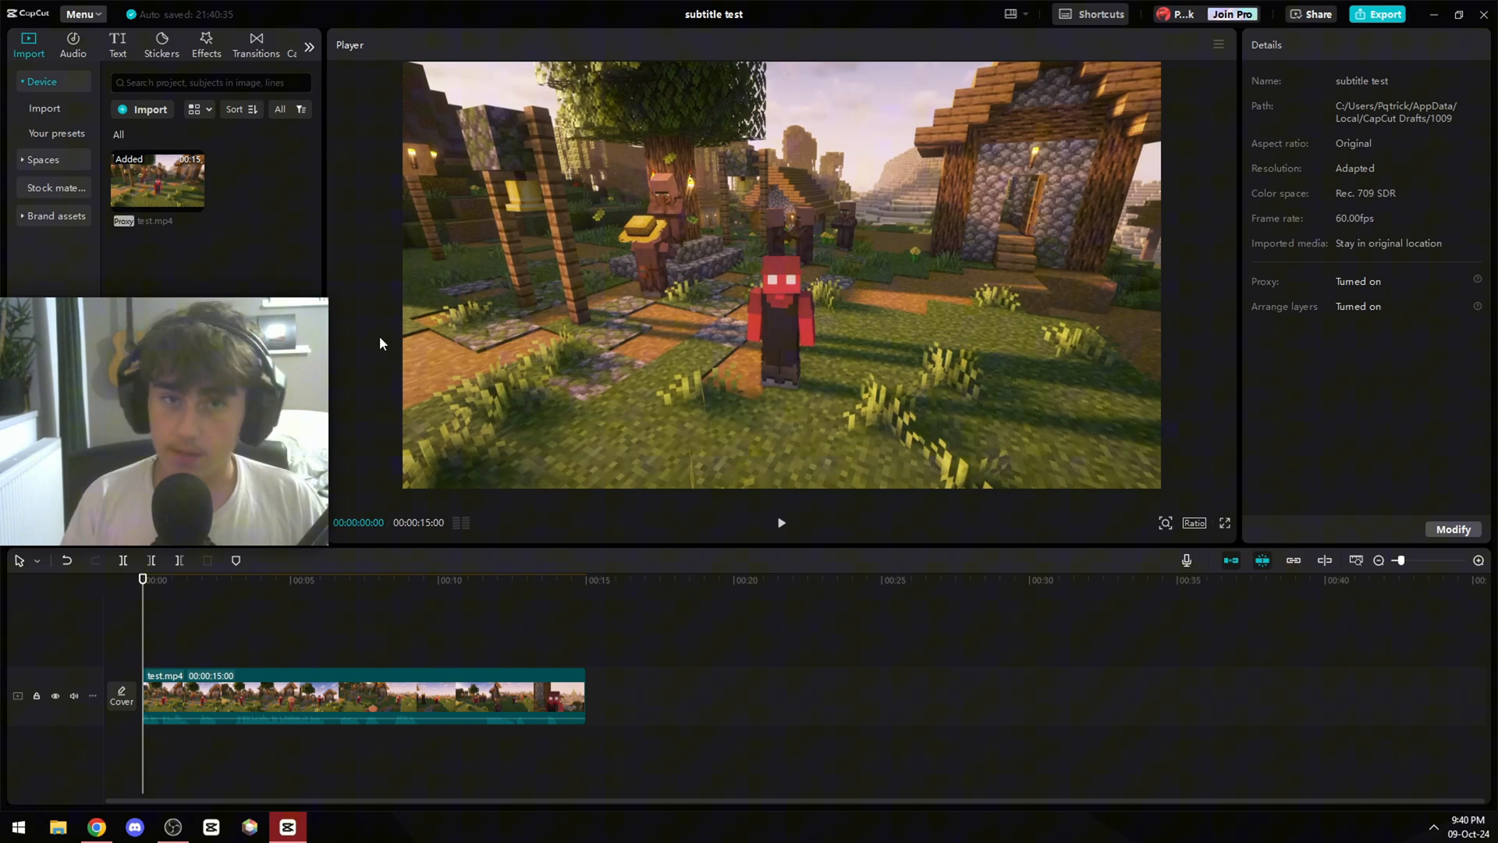
pyautogui.click(91, 696)
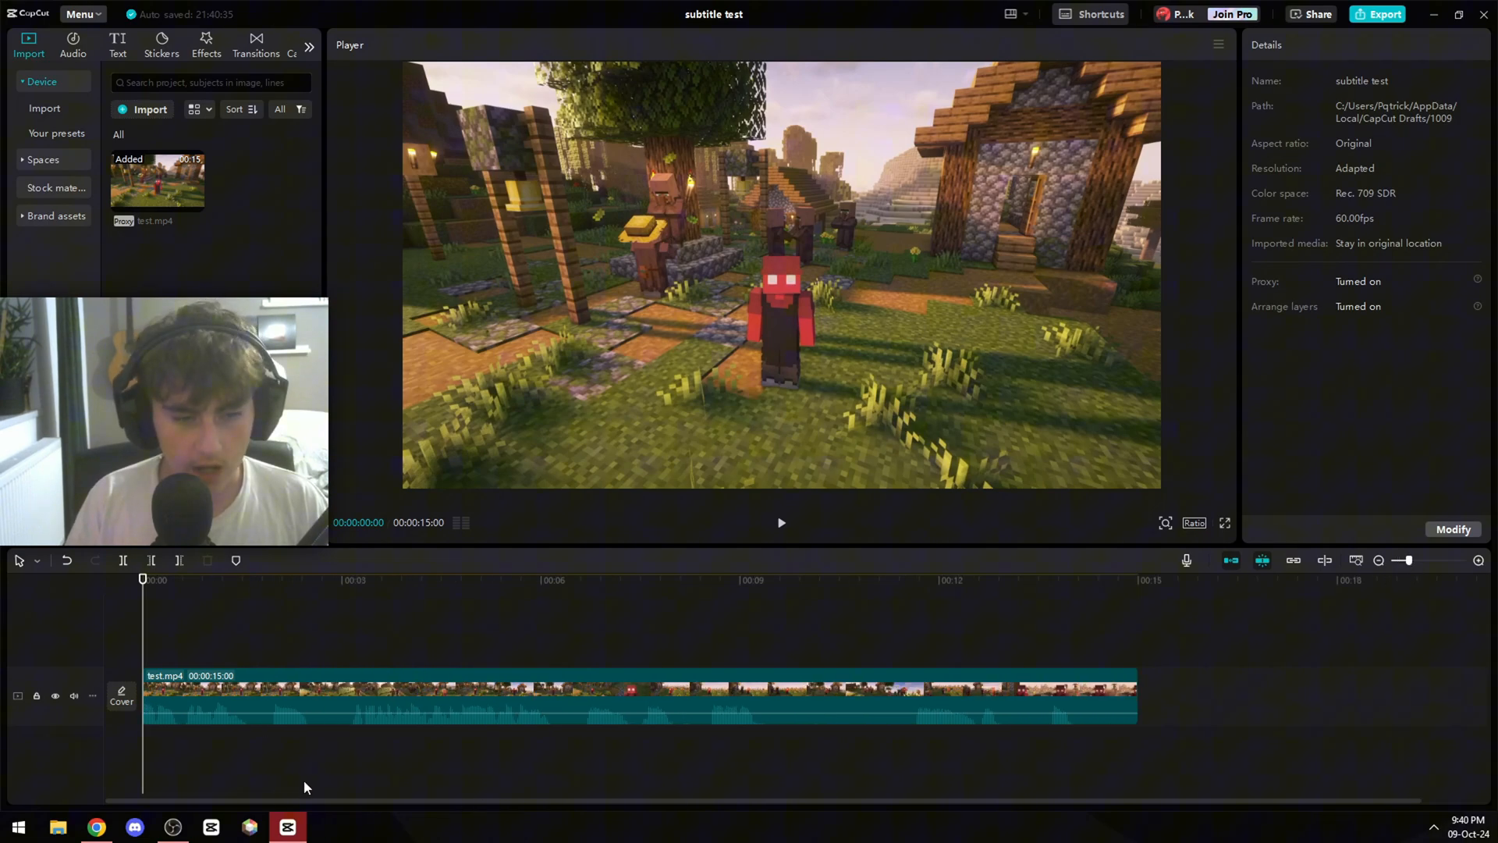
pyautogui.moveTo(390, 736)
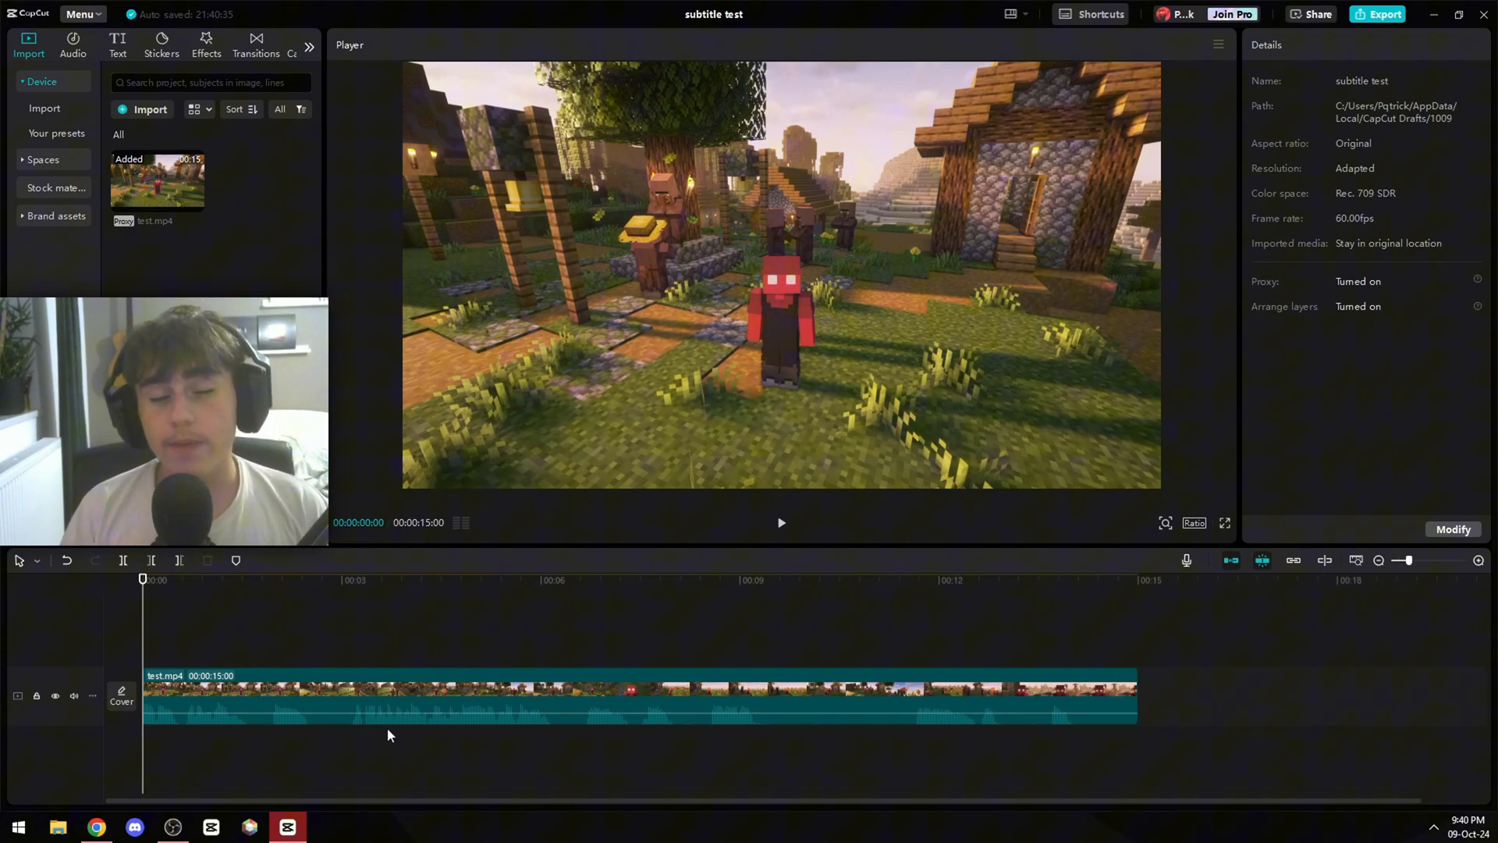
# Add a 'Default text' clip above the footage from the Text tab.
pyautogui.click(116, 44)
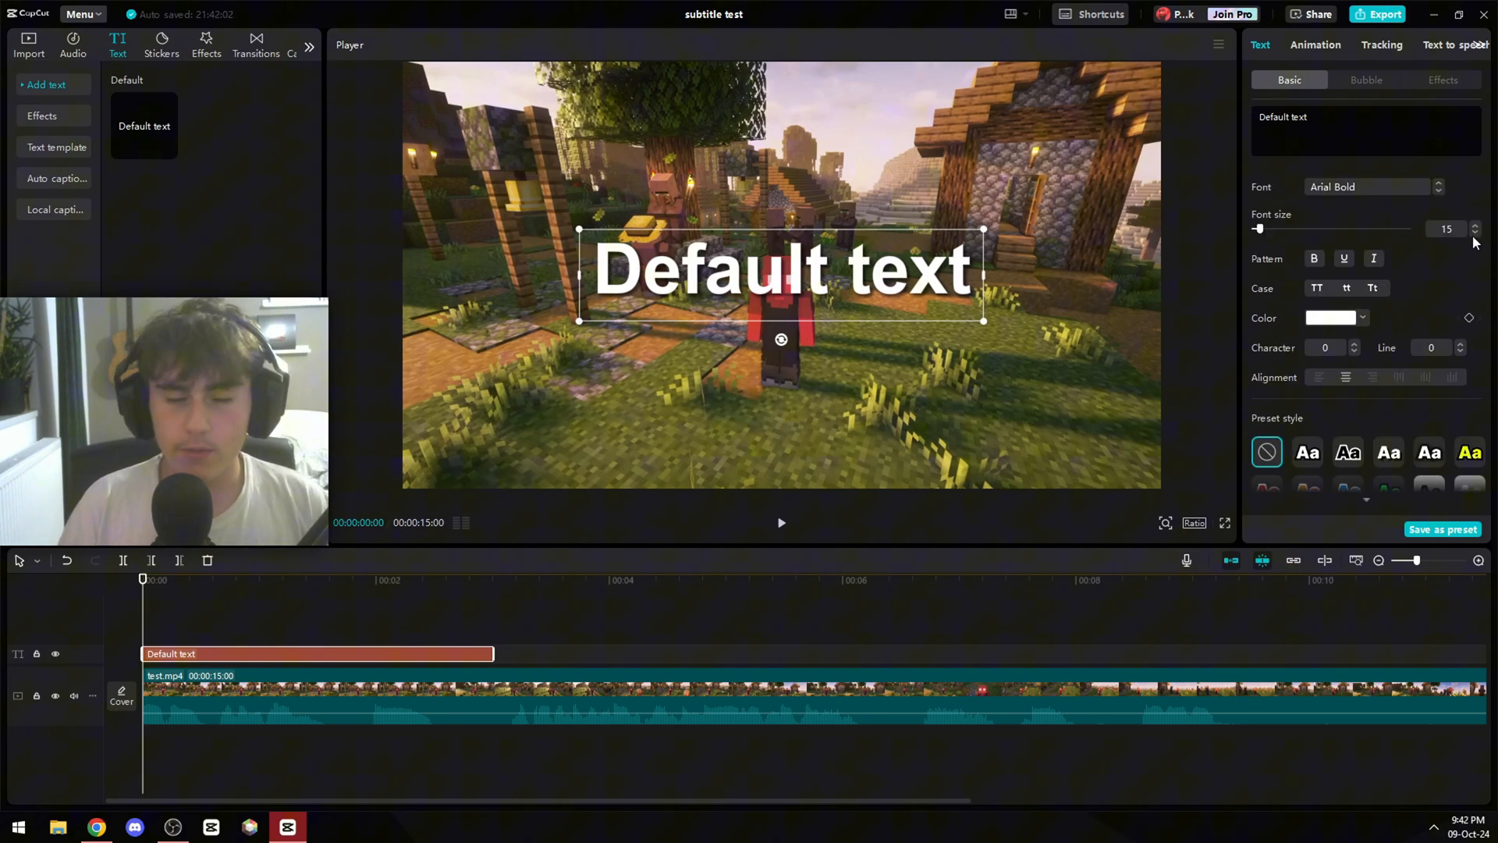
# Shrink the Default text subtitle, then apply a zoom entrance animation and adjust its length.
pyautogui.click(1476, 232)
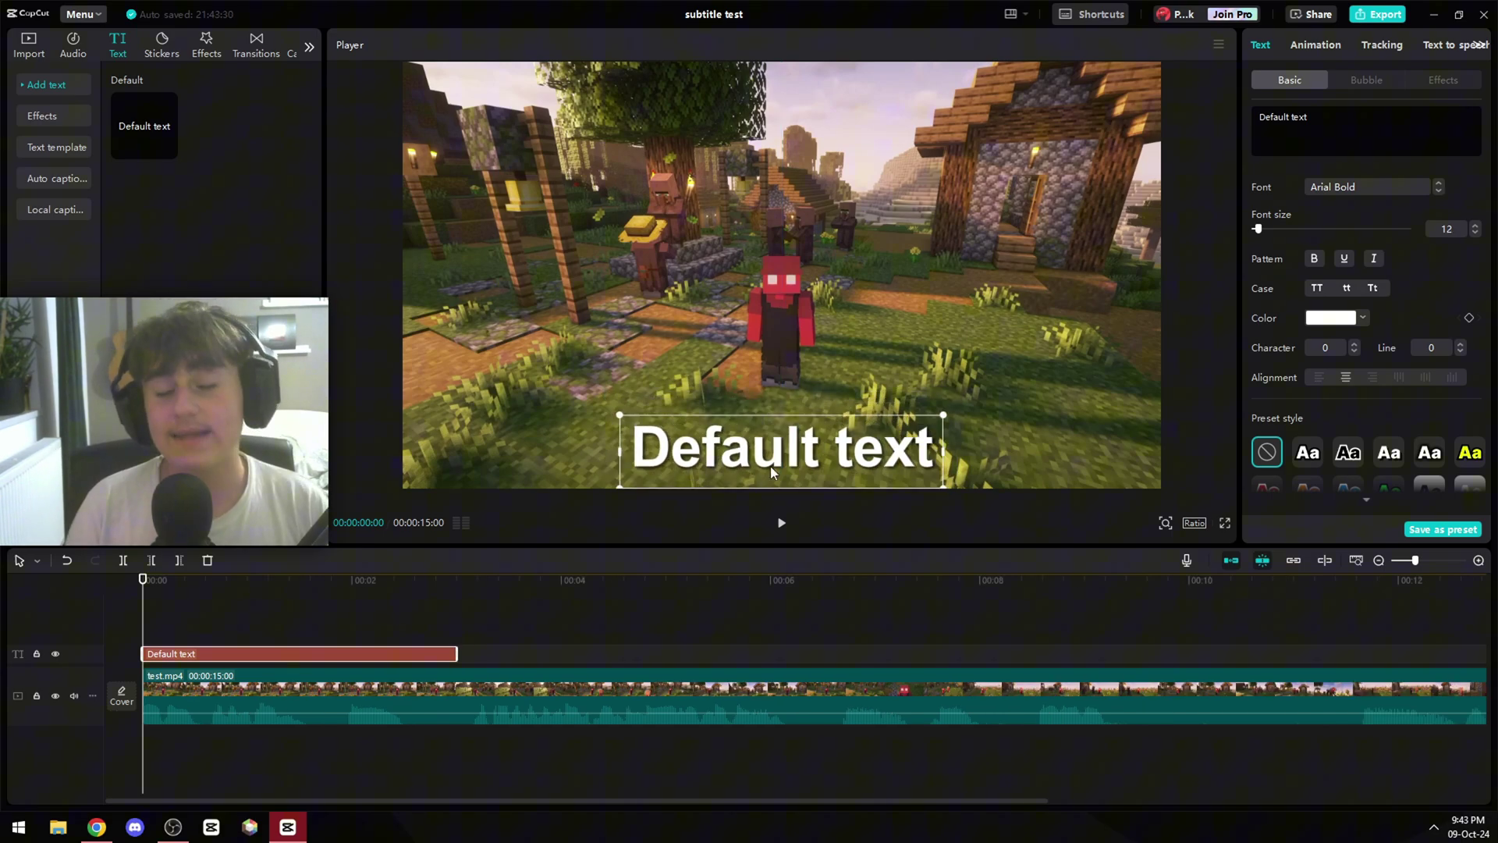
pyautogui.click(1315, 45)
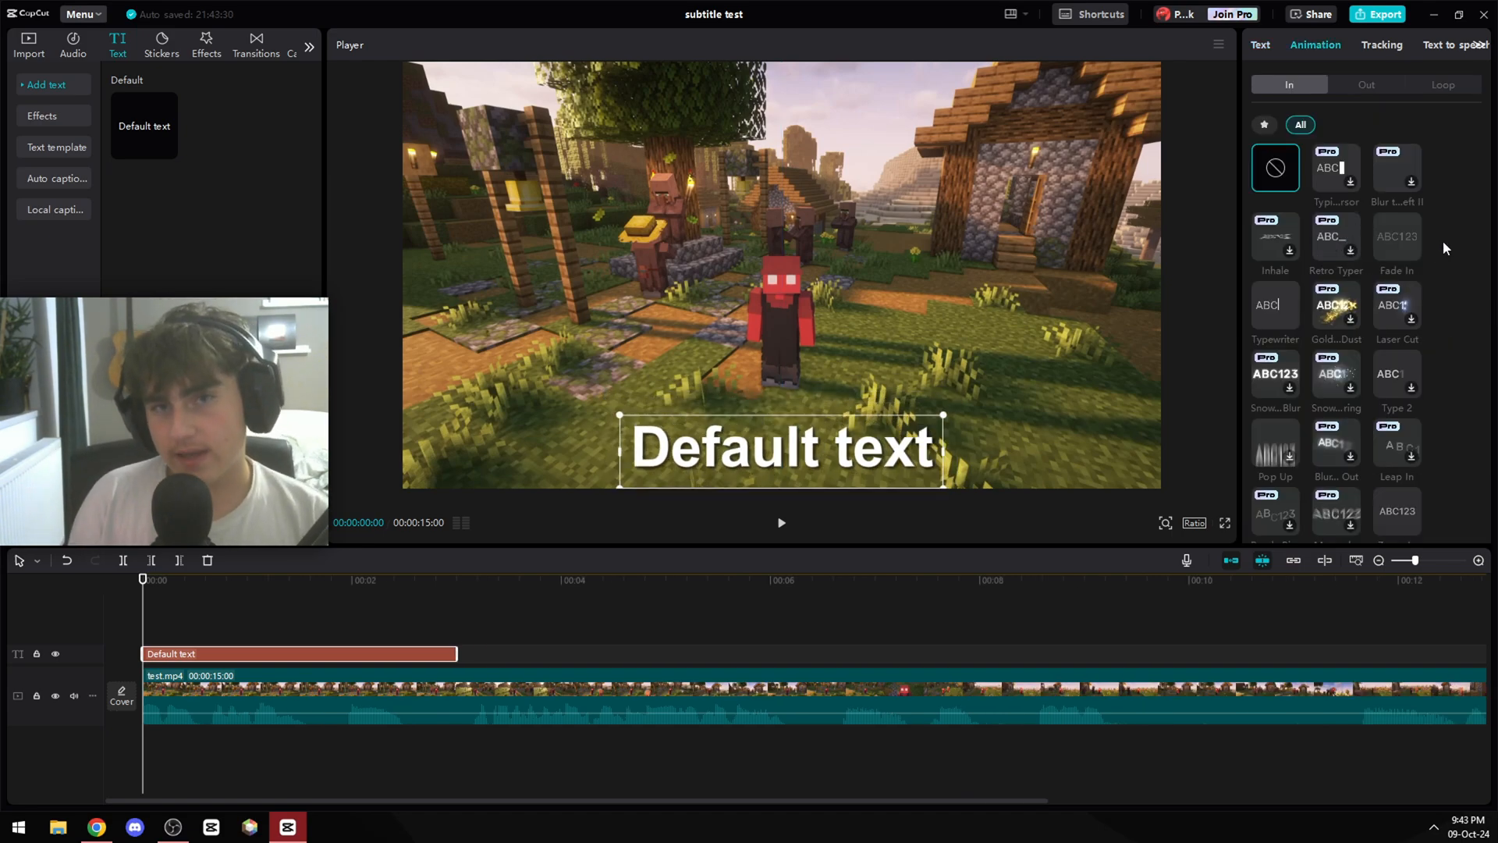
pyautogui.click(1397, 419)
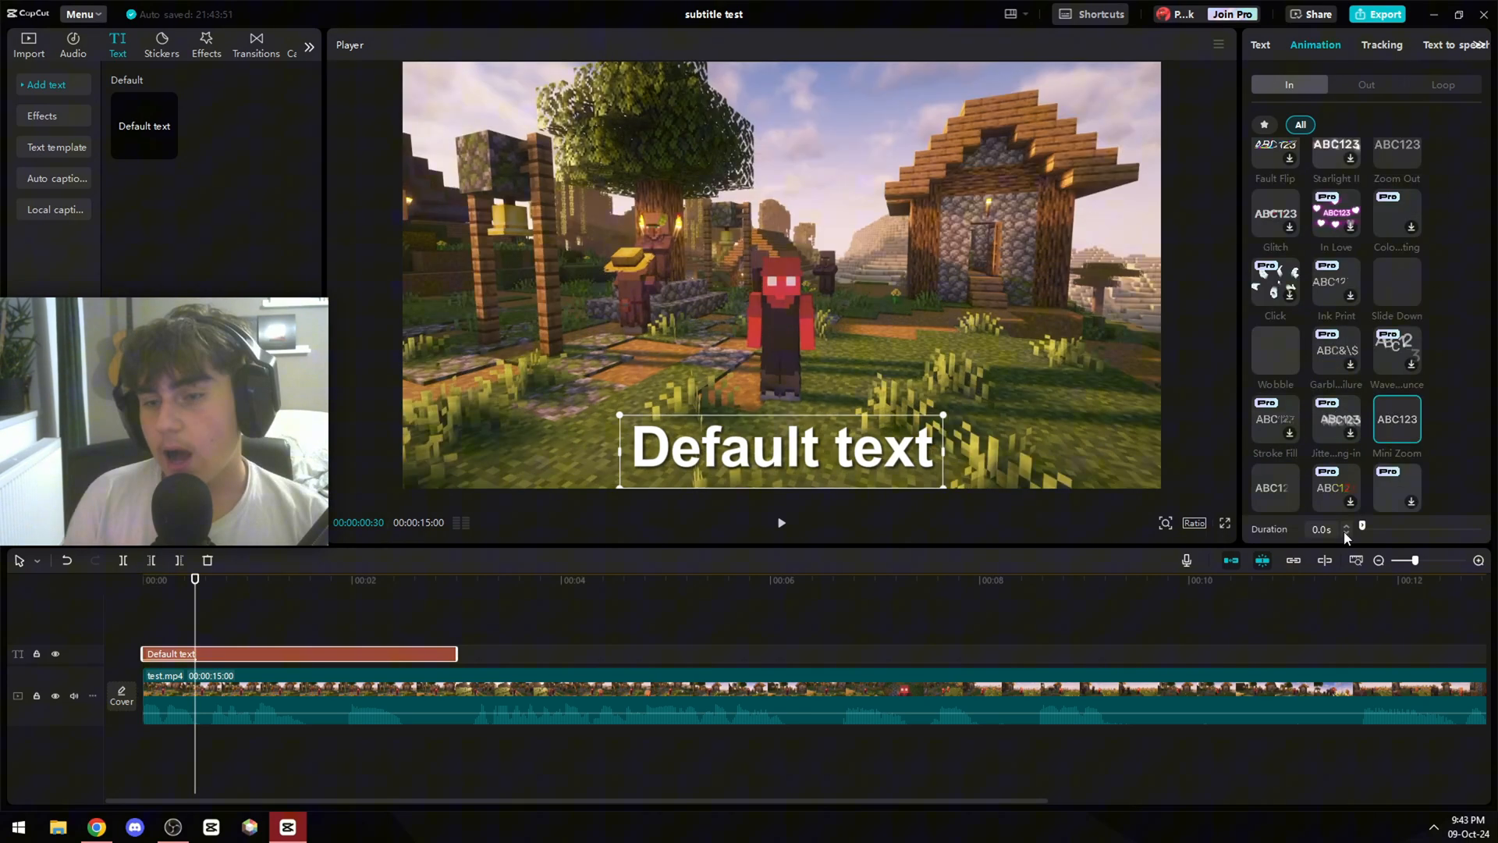
pyautogui.moveTo(1362, 528); pyautogui.dragTo(1367, 528)
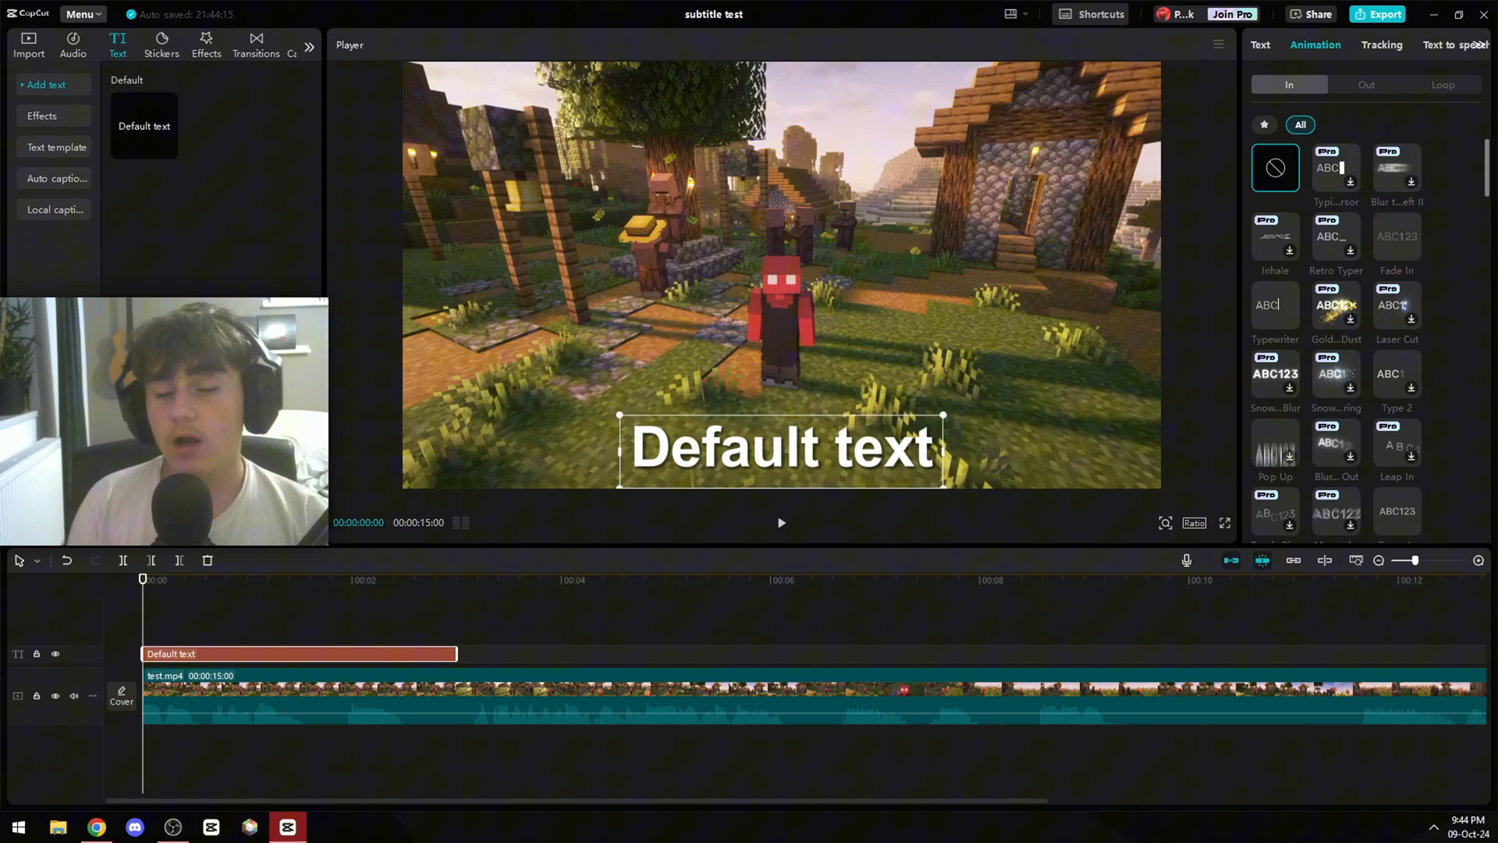
# Set a Scale keyframe on the Default text subtitle and change its scale value.
pyautogui.click(1260, 45)
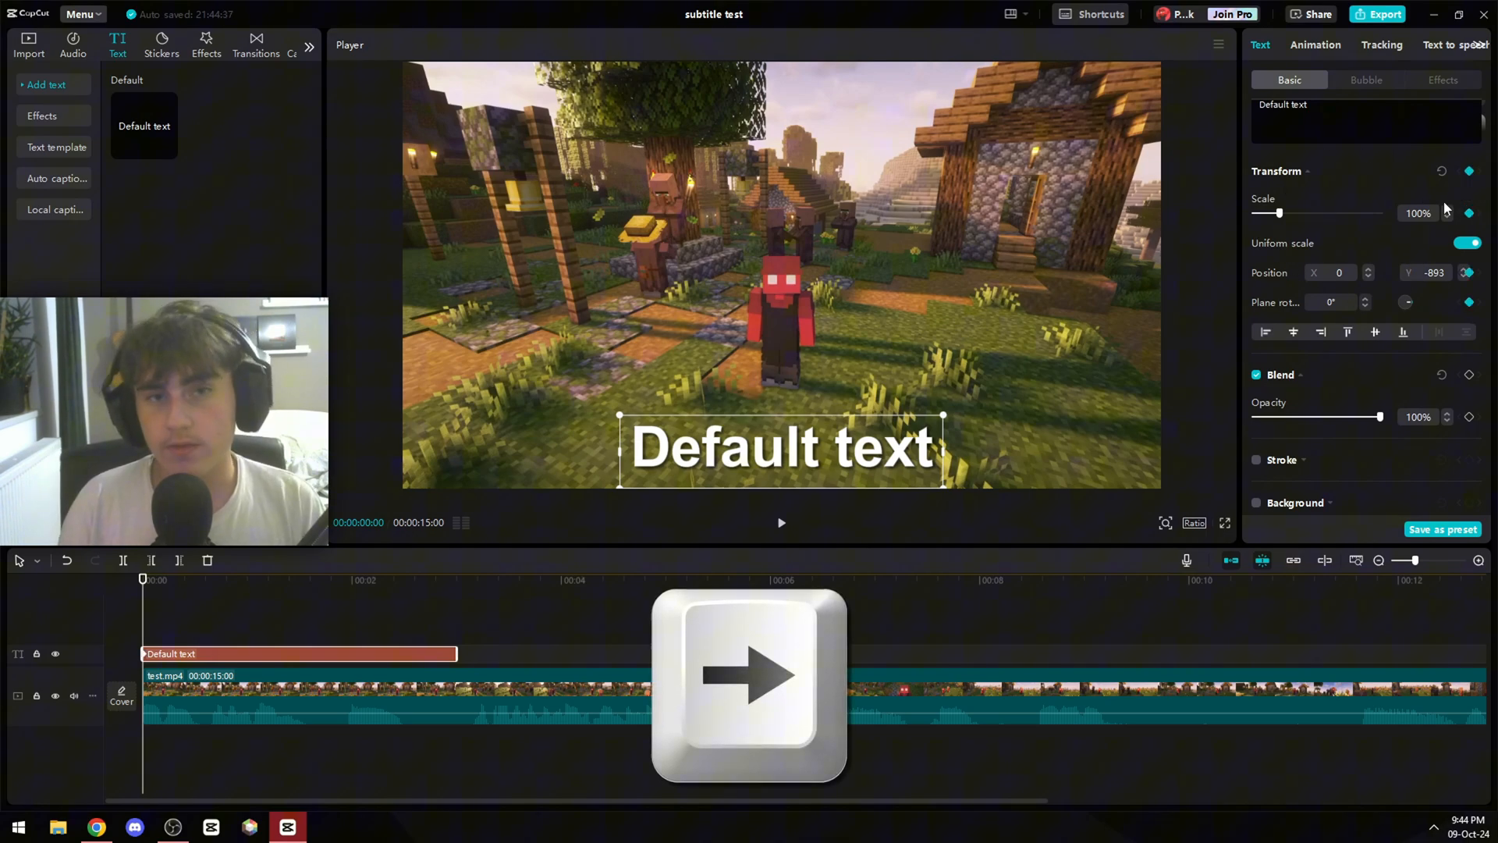
pyautogui.click(150, 580)
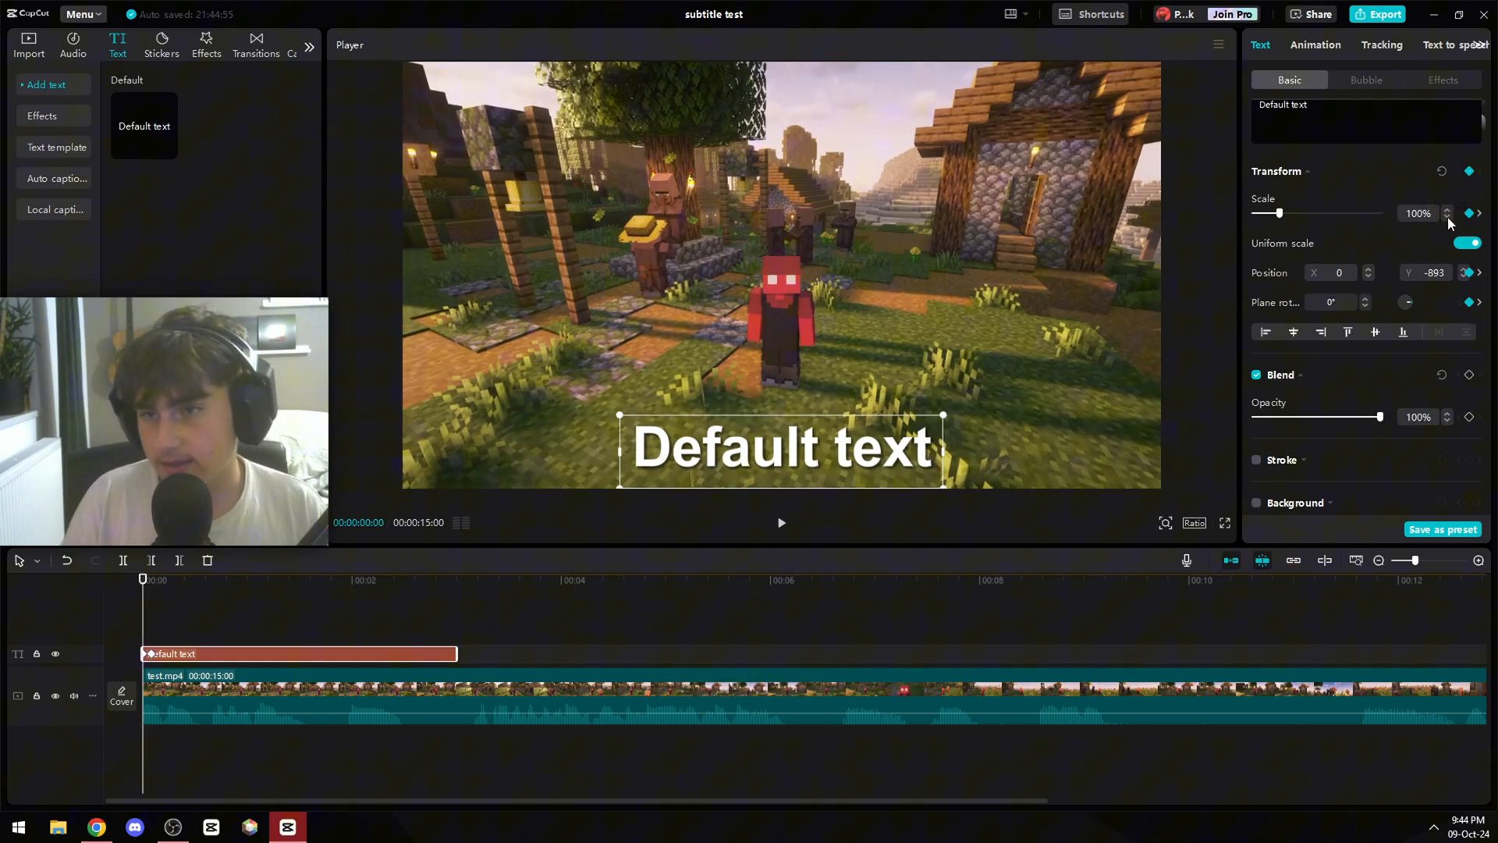
pyautogui.moveTo(1400, 560); pyautogui.dragTo(1423, 560)
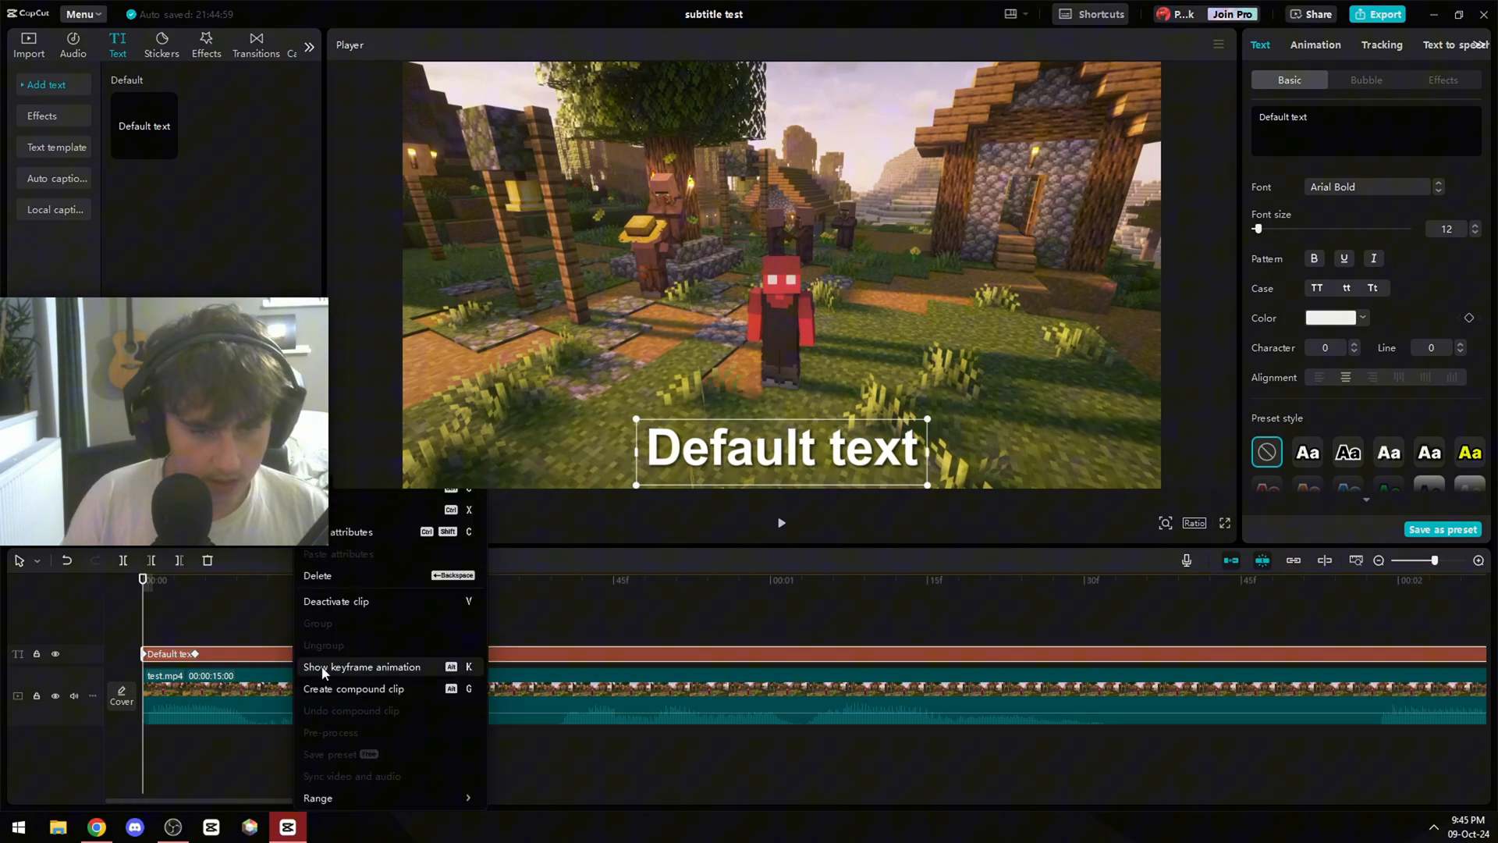
# Apply the Cubic Out easing preset to the subtitle's scale keyframe curve.
pyautogui.click(362, 666)
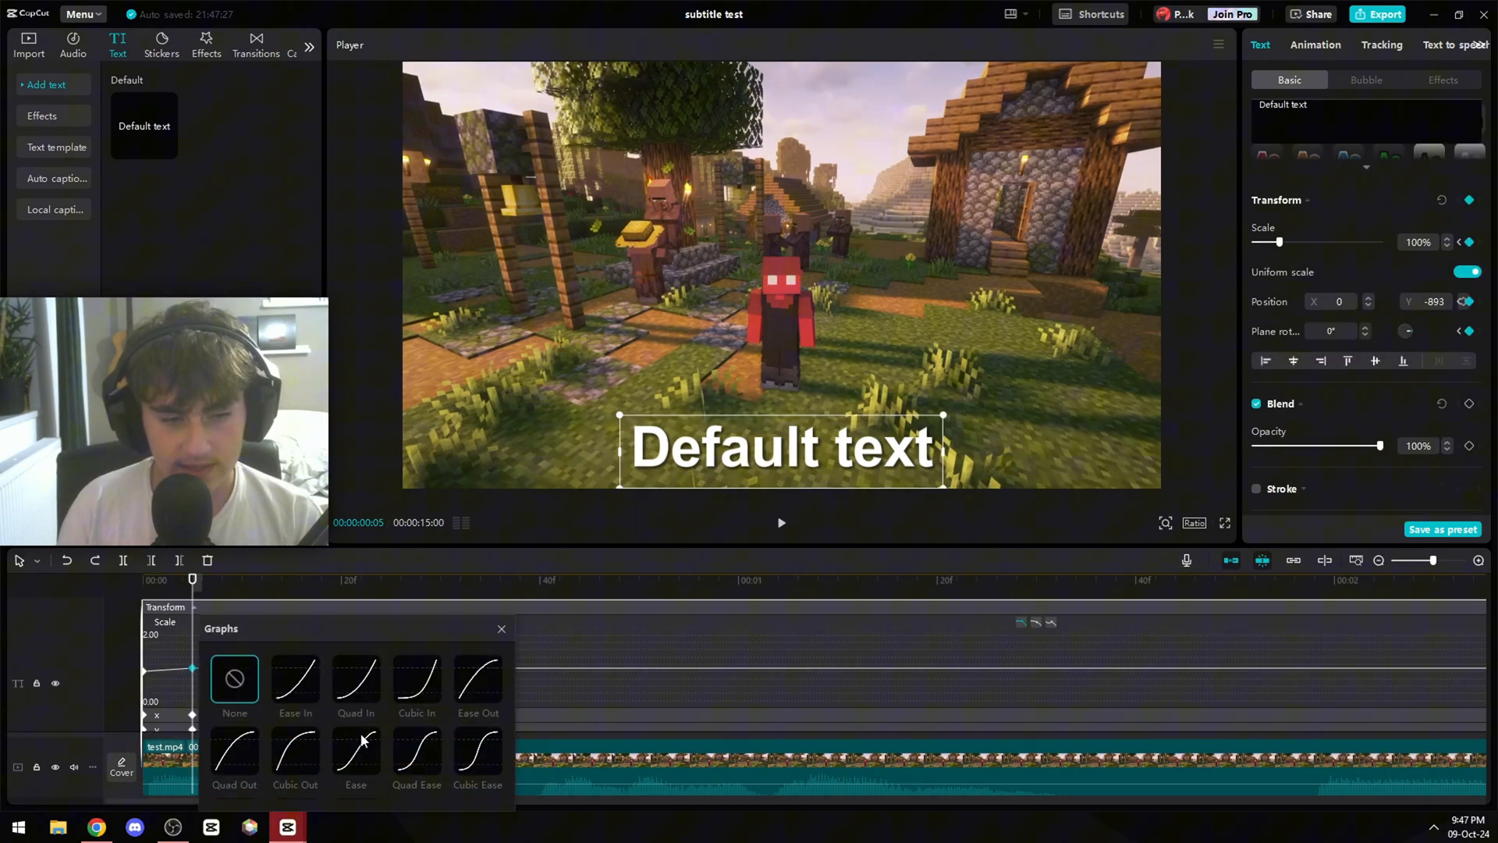
pyautogui.scroll(-3)
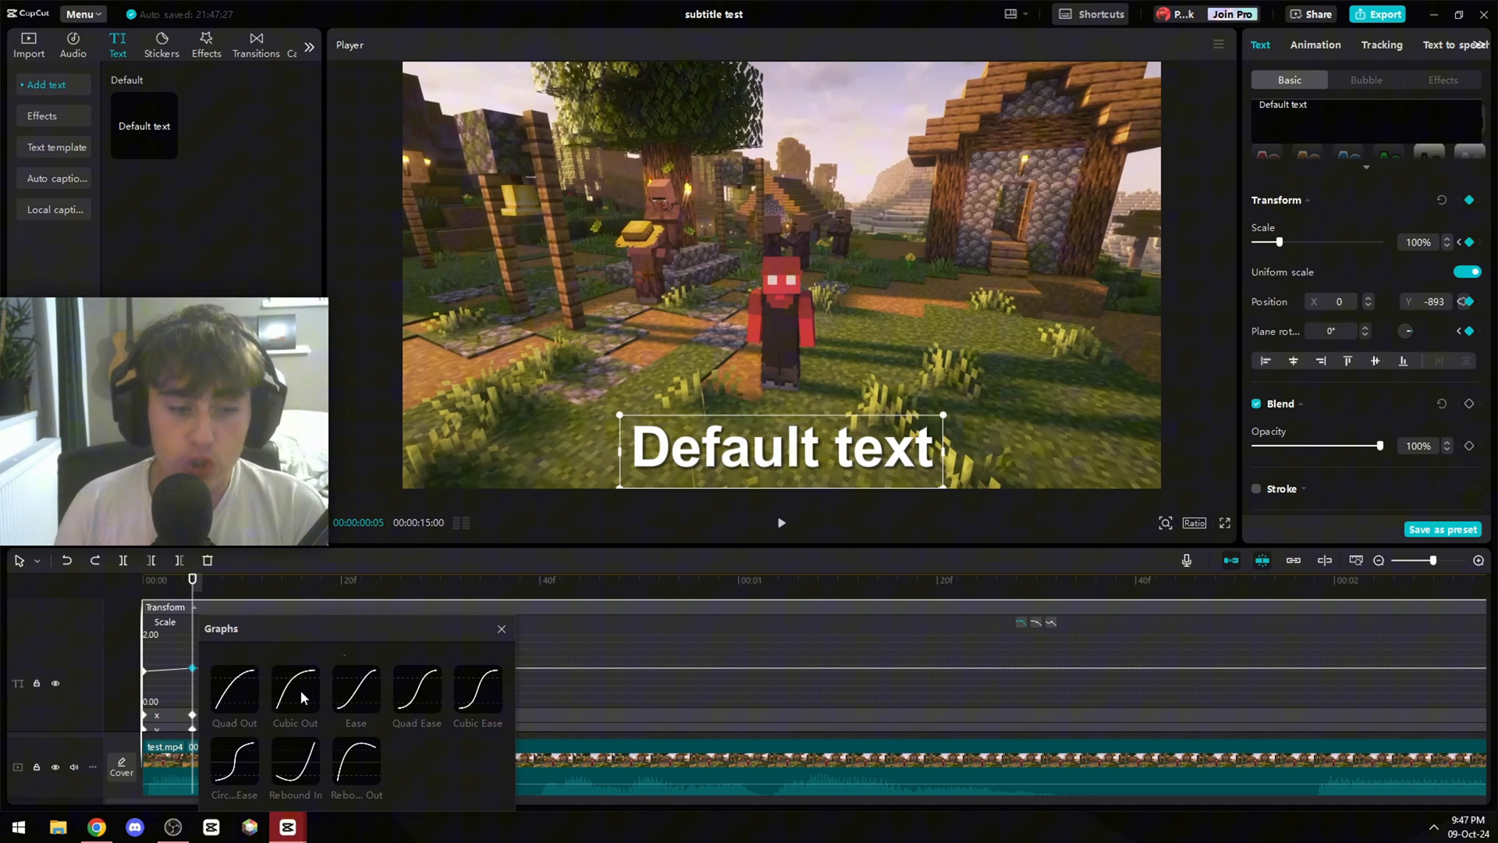
pyautogui.click(501, 629)
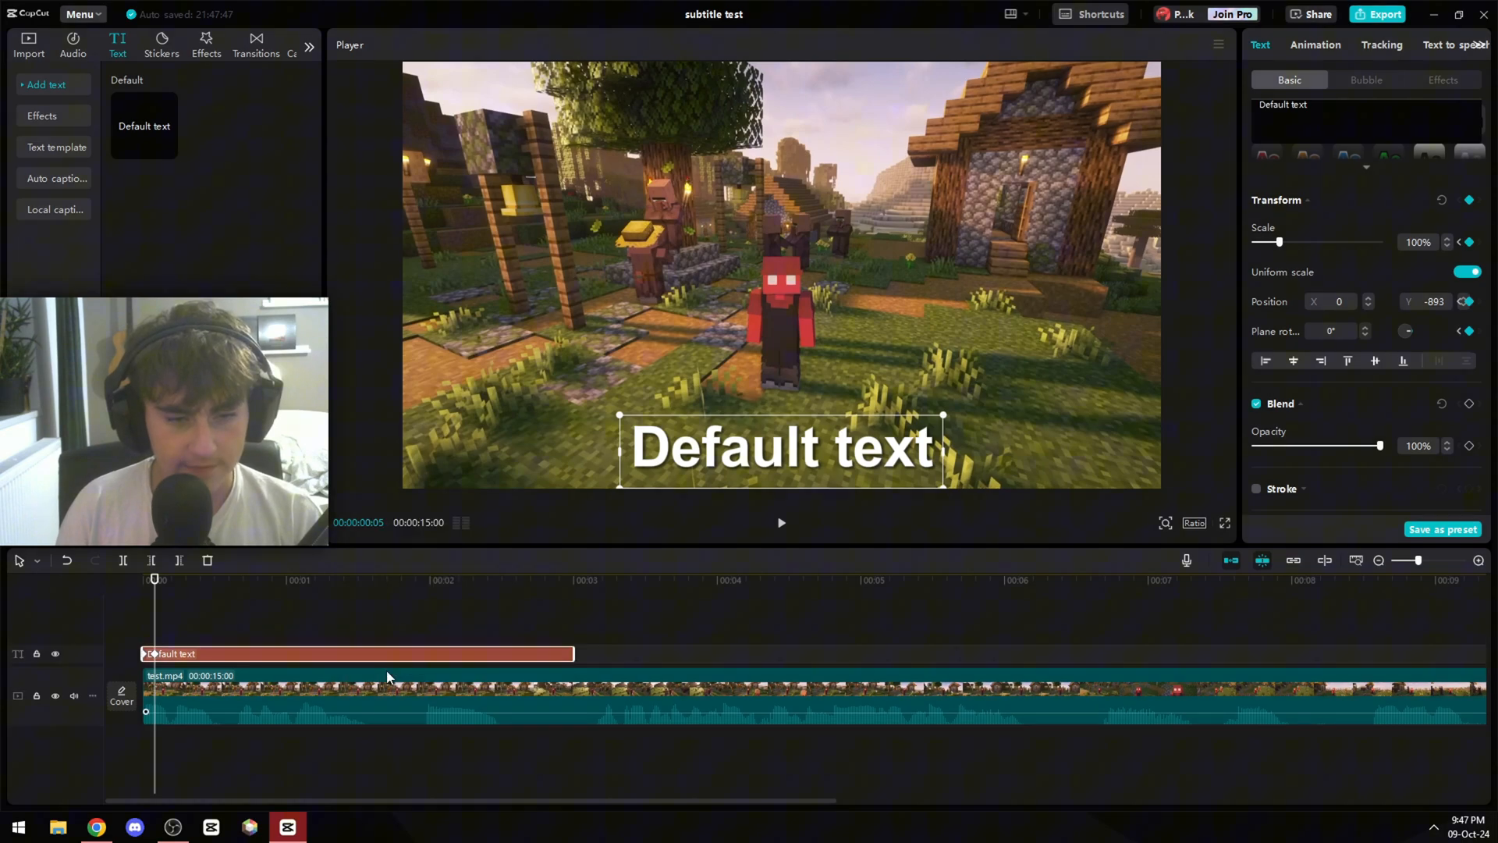
pyautogui.moveTo(208, 629)
pyautogui.write('welcome')
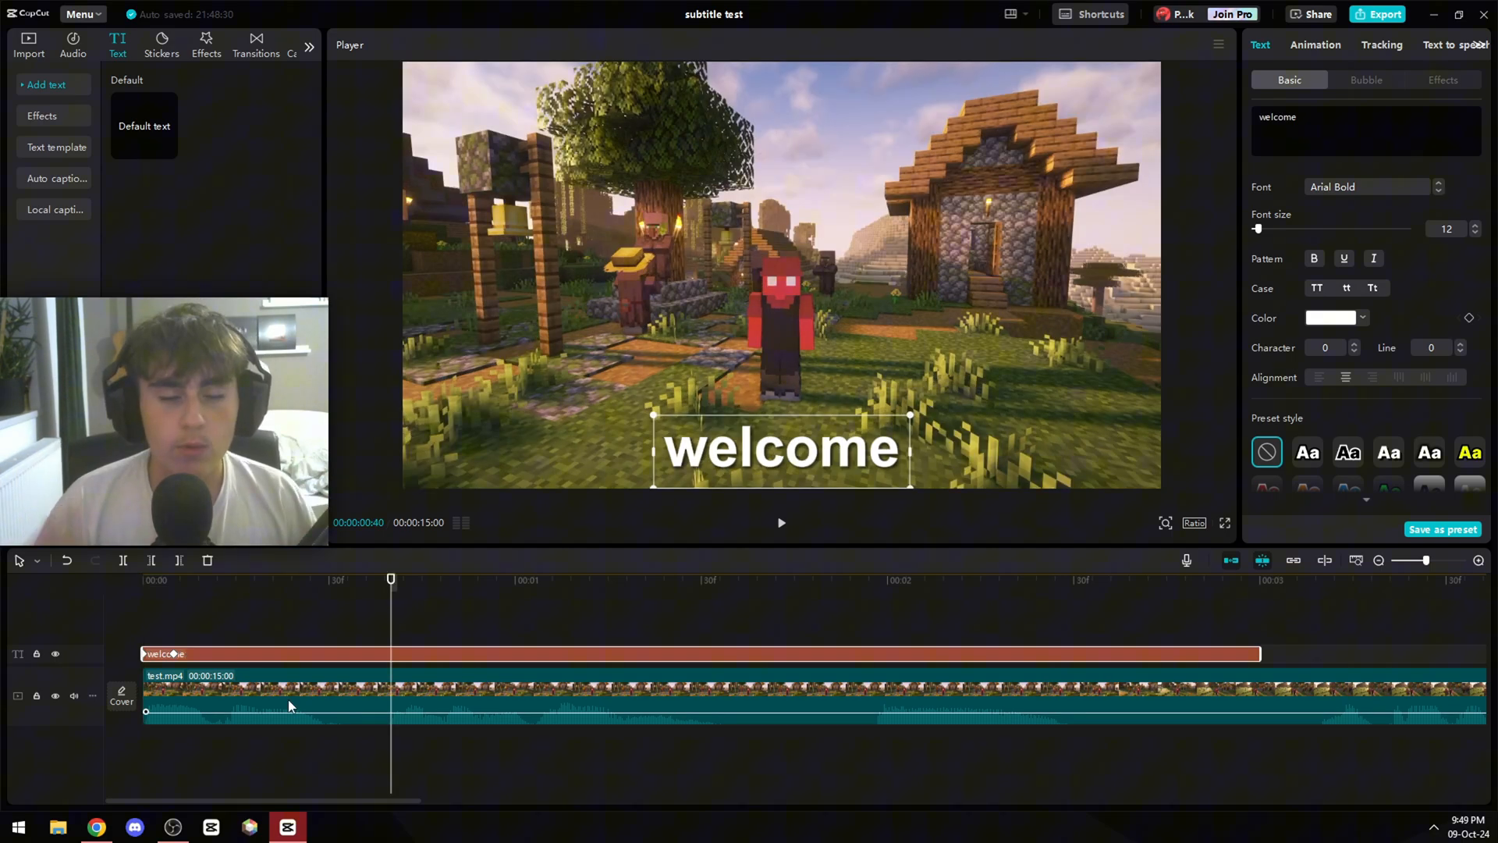
pyautogui.moveTo(179, 561)
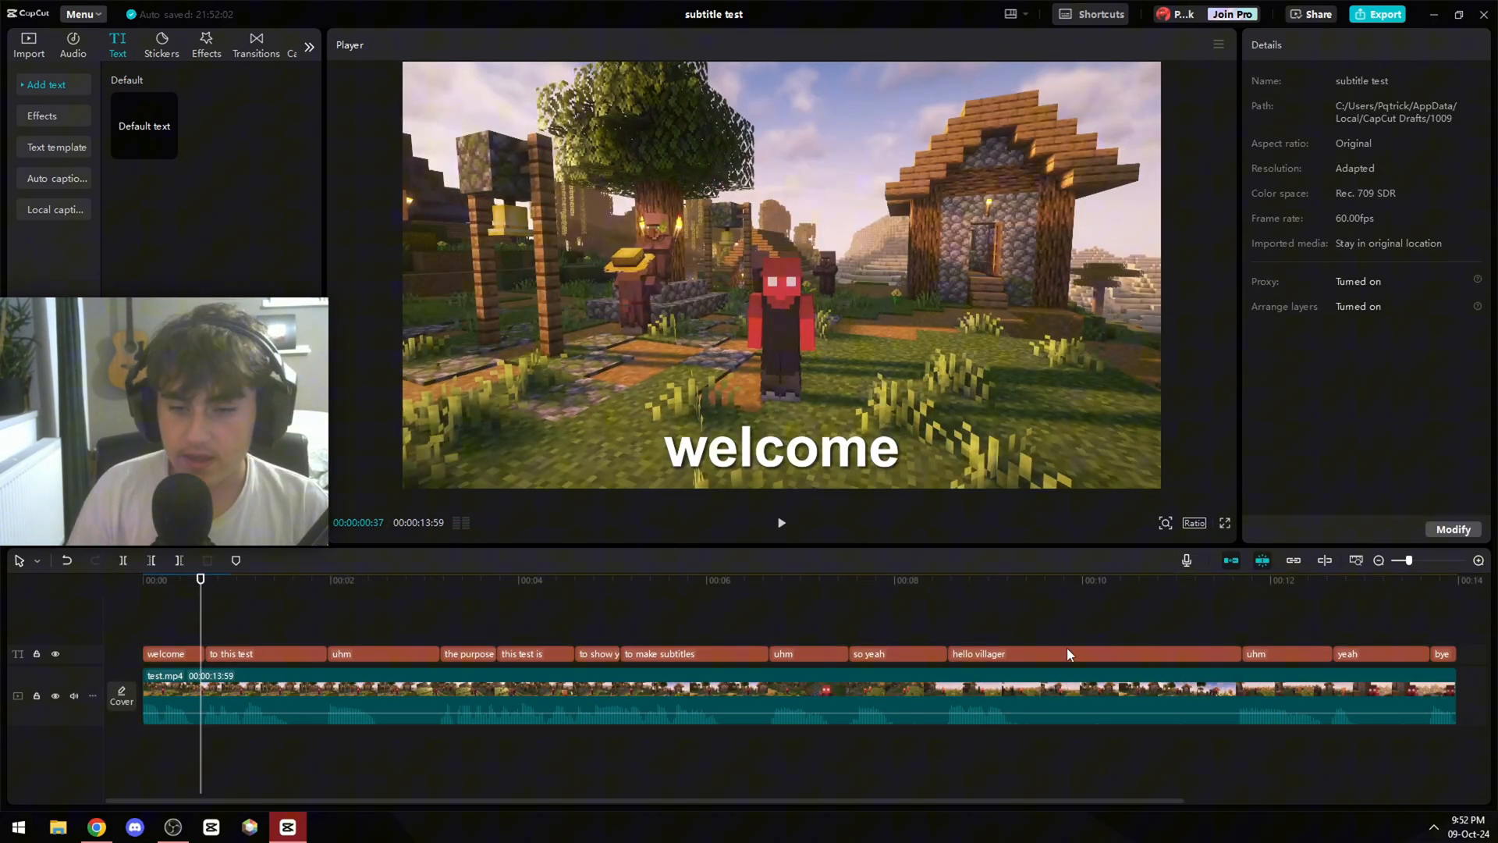
# Give the hello villager subtitle a Fade Out exit animation and adjust its duration.
pyautogui.click(1019, 579)
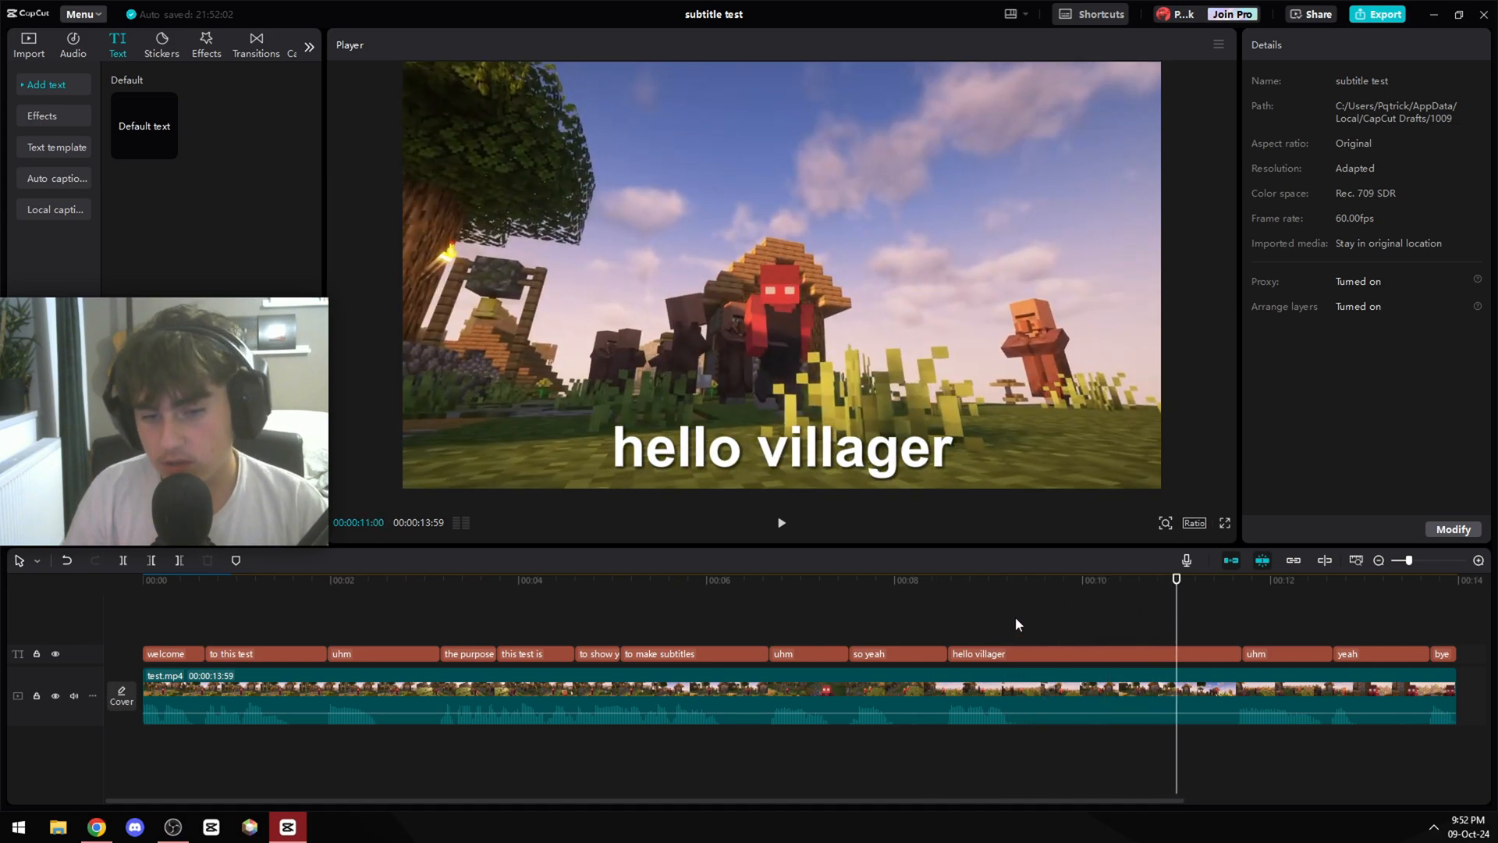
pyautogui.click(980, 654)
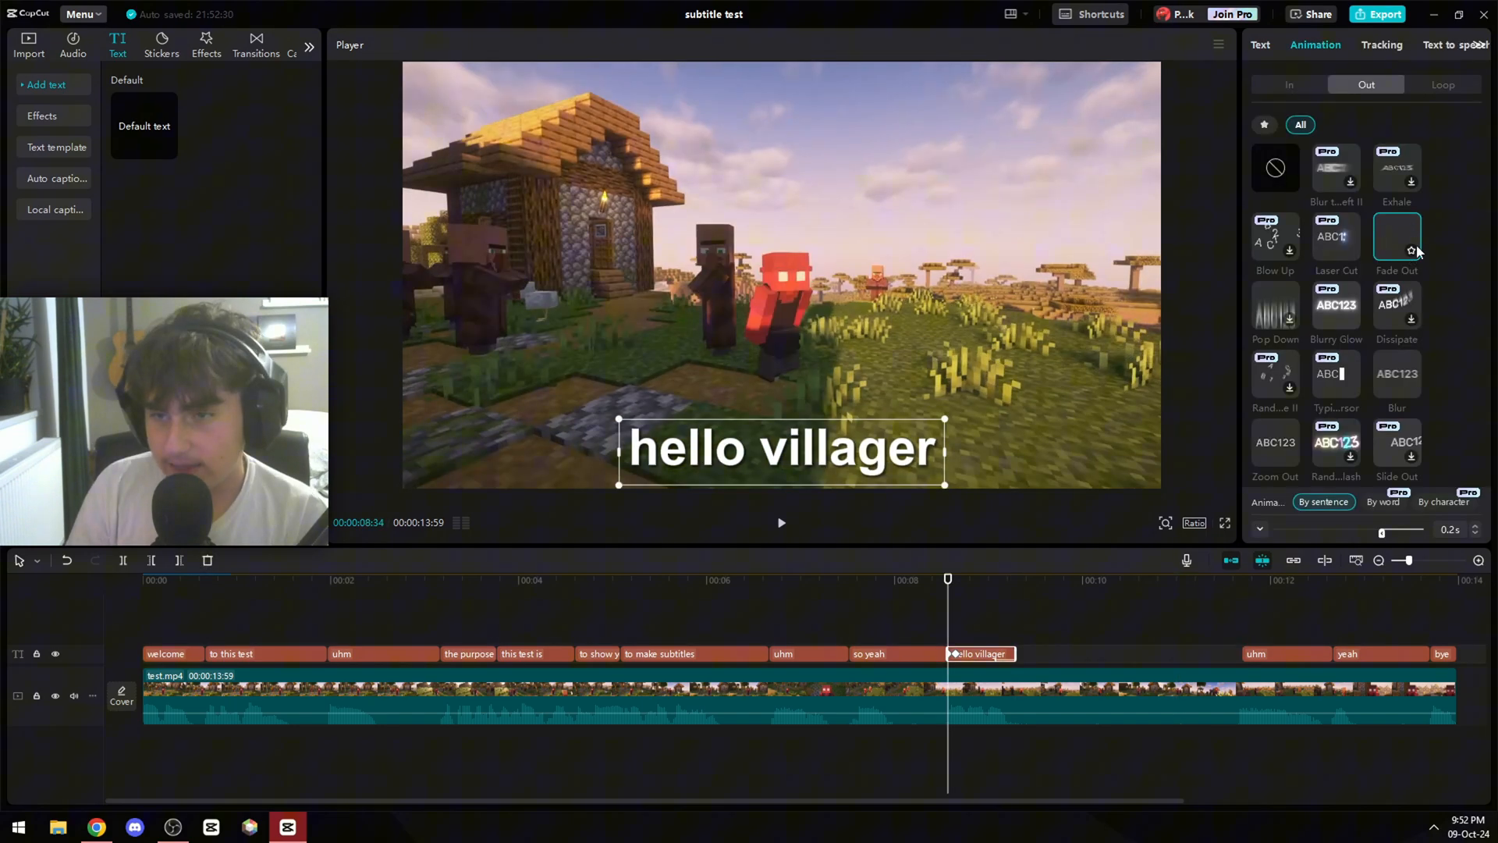
pyautogui.click(1396, 237)
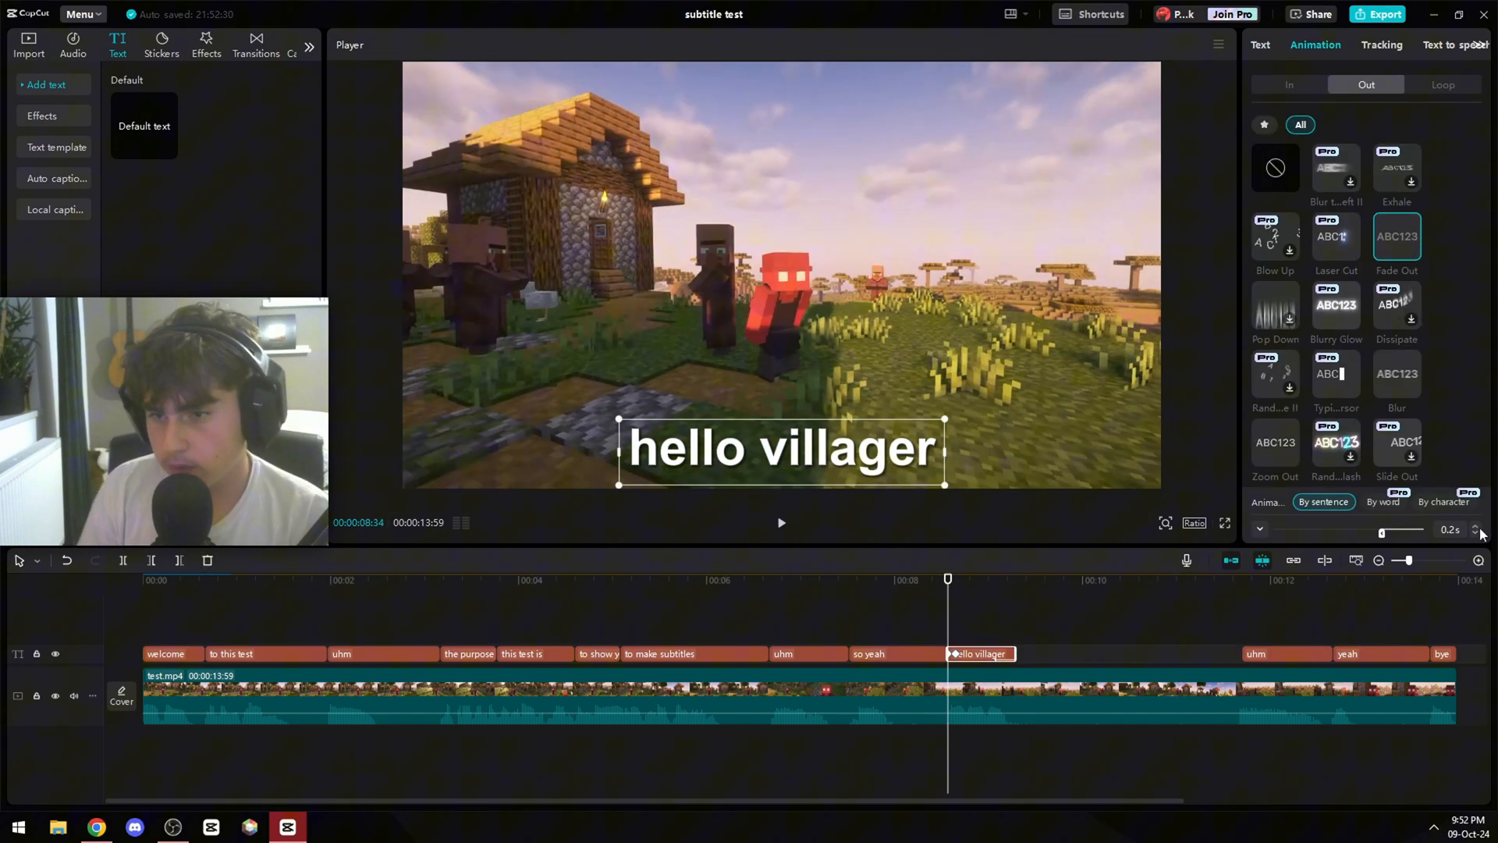
pyautogui.click(781, 523)
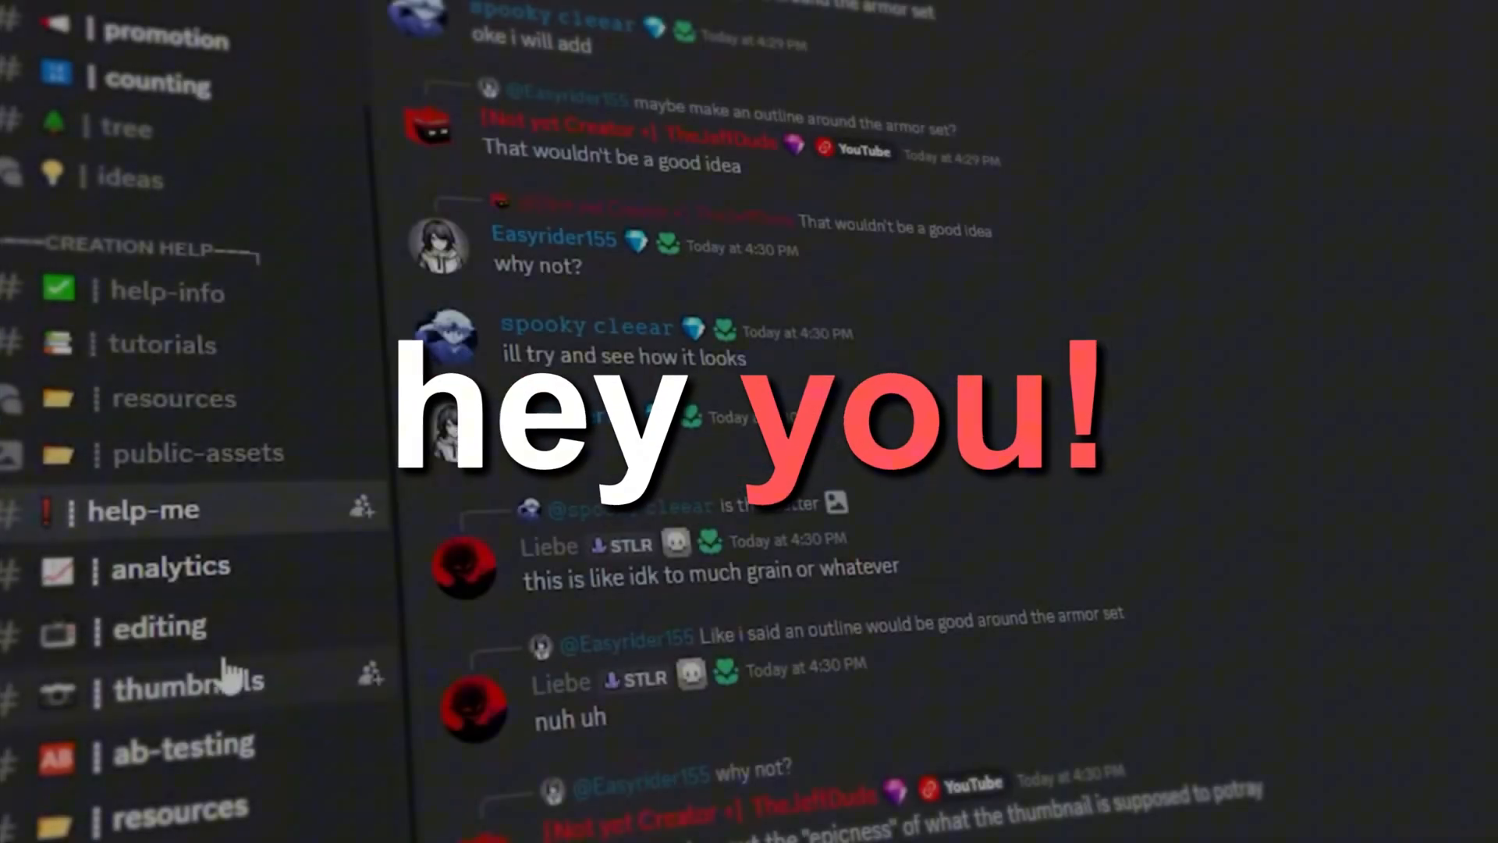
pyautogui.click(170, 566)
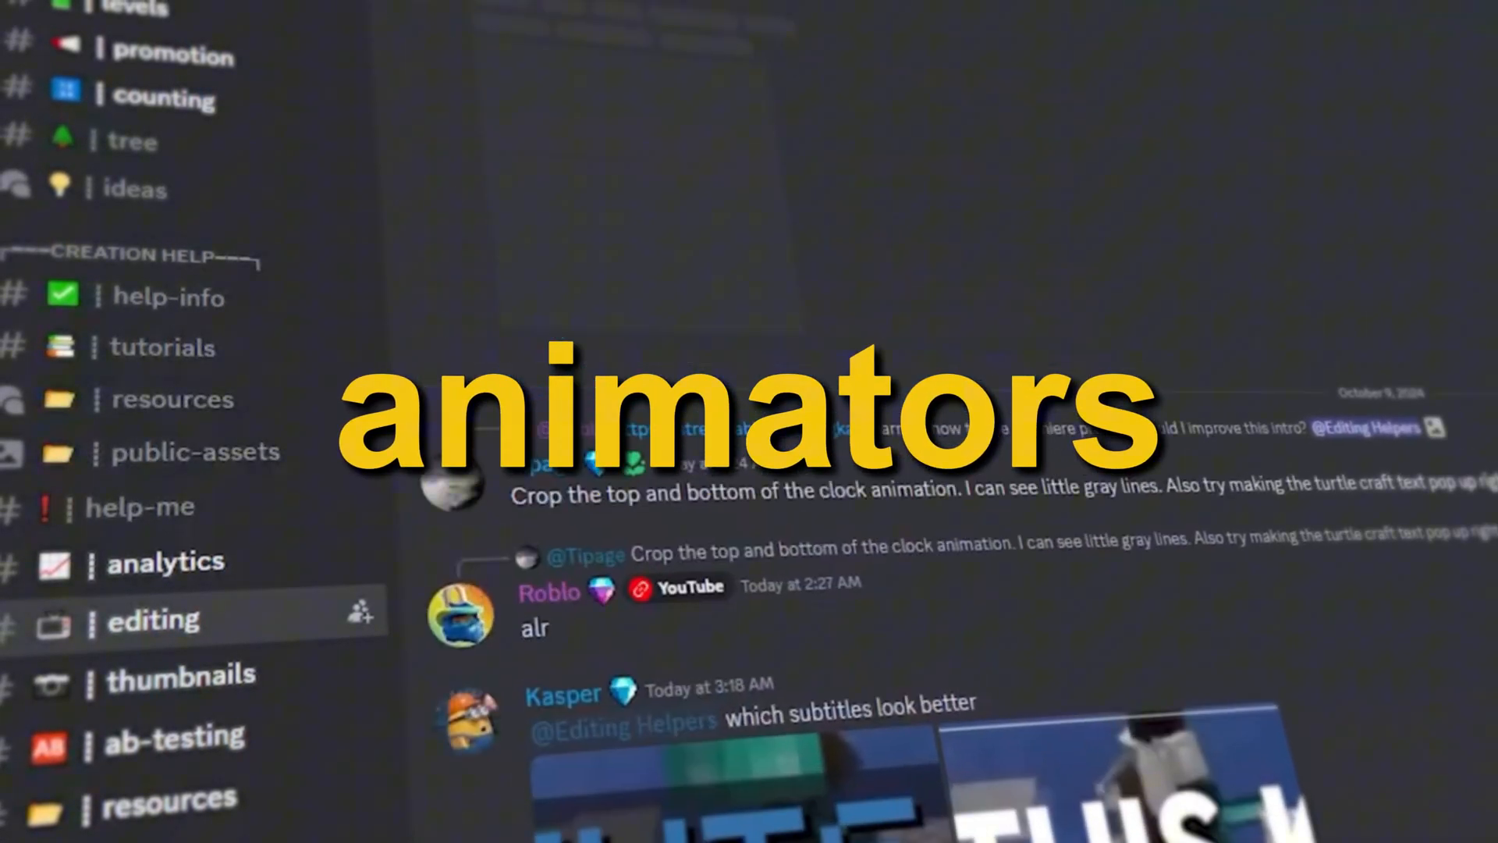
pyautogui.click(178, 675)
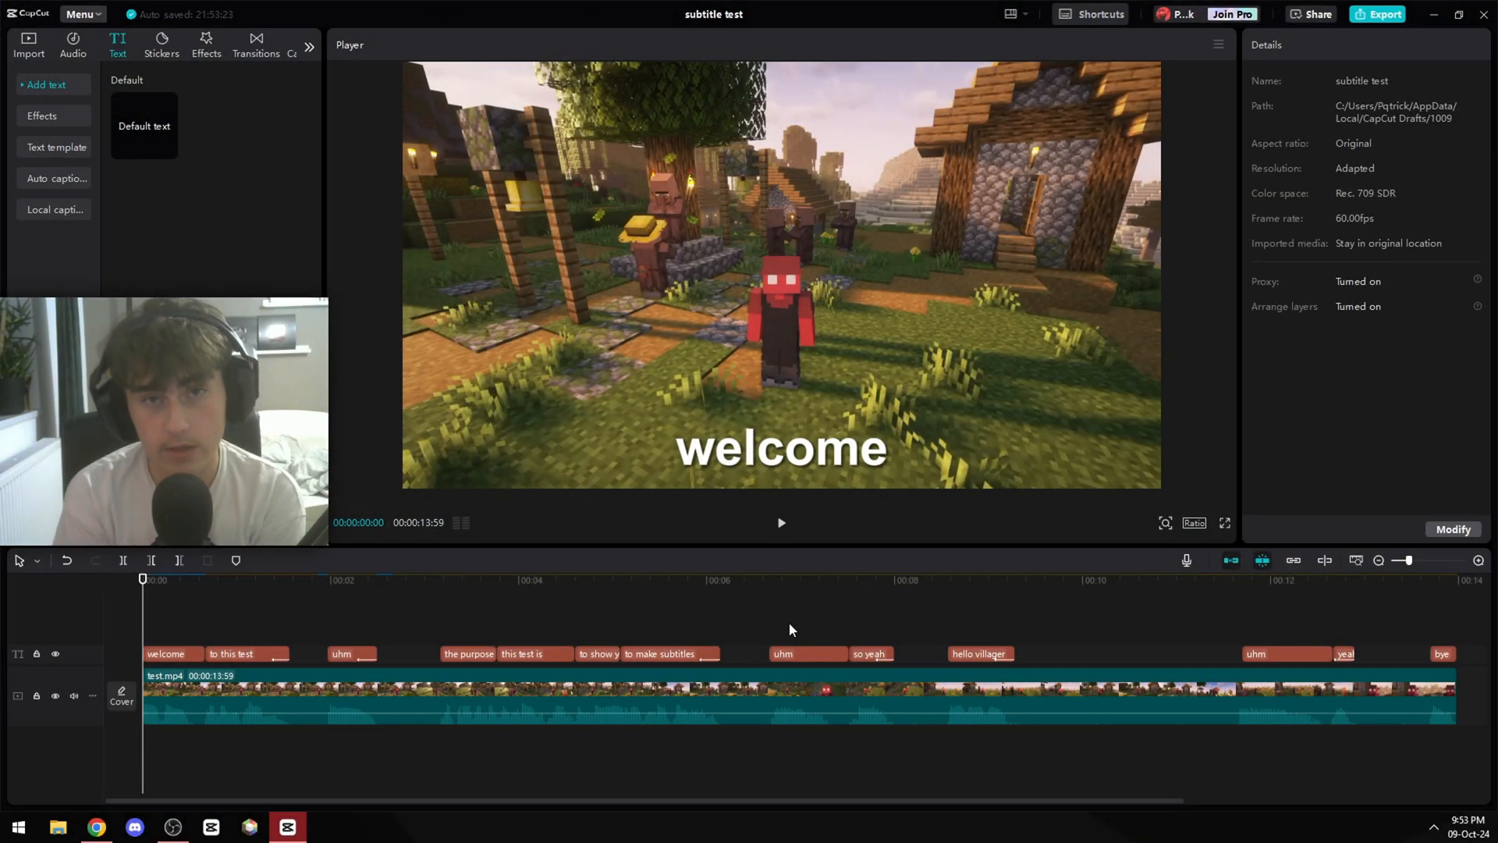
# Preview the subtitled Minecraft video in full screen from the Player.
pyautogui.click(1224, 523)
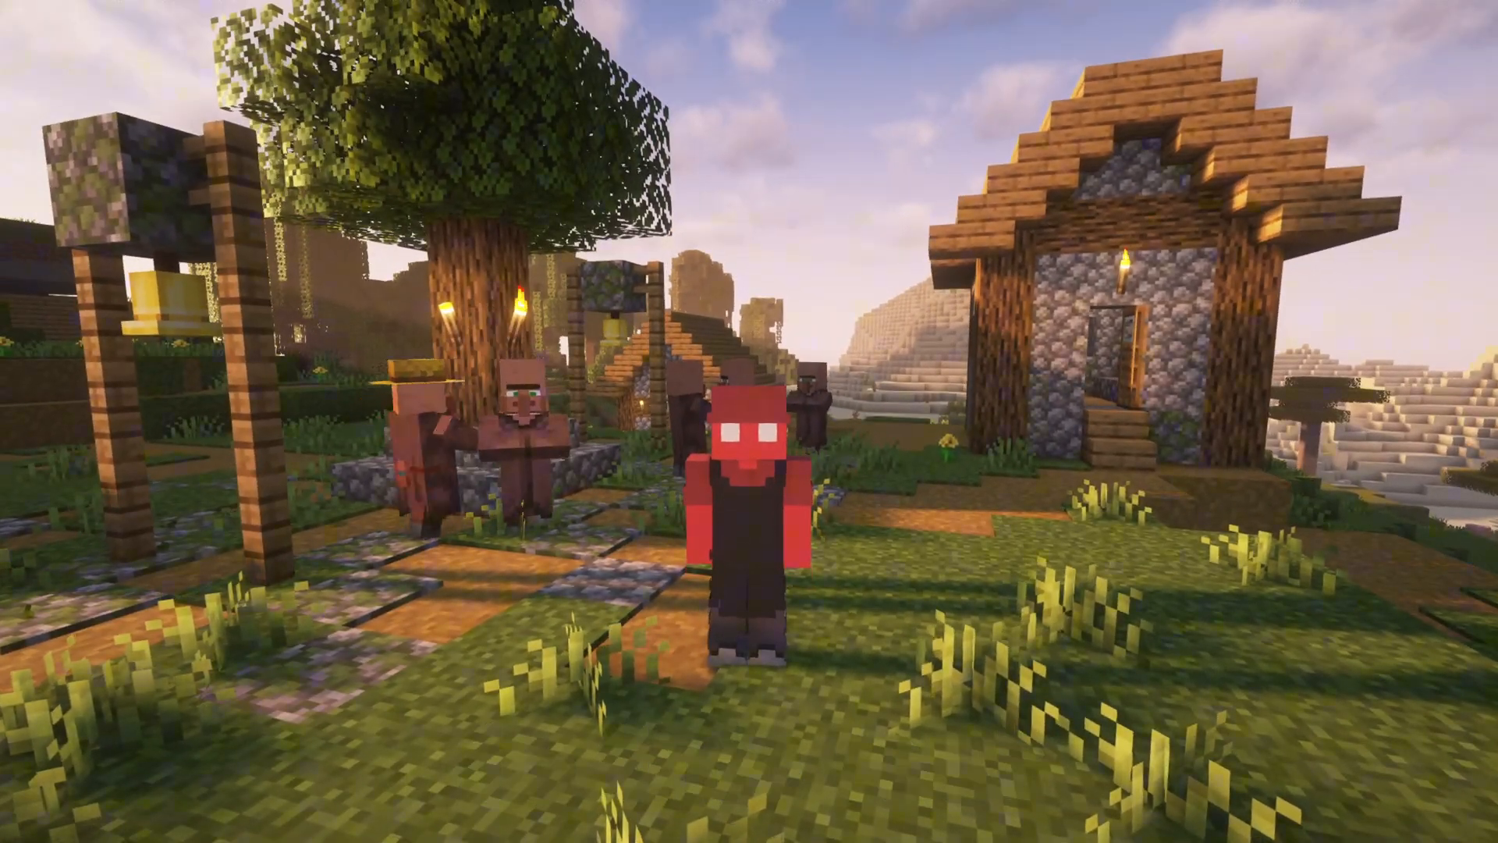